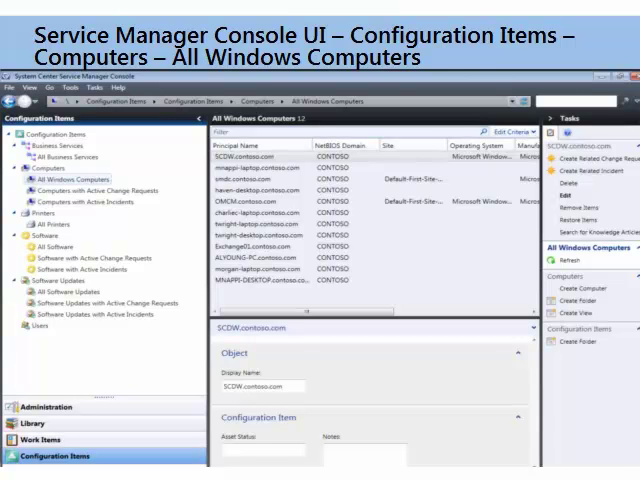
View the empty All Printers list, then return to the Computers overview
click(48, 224)
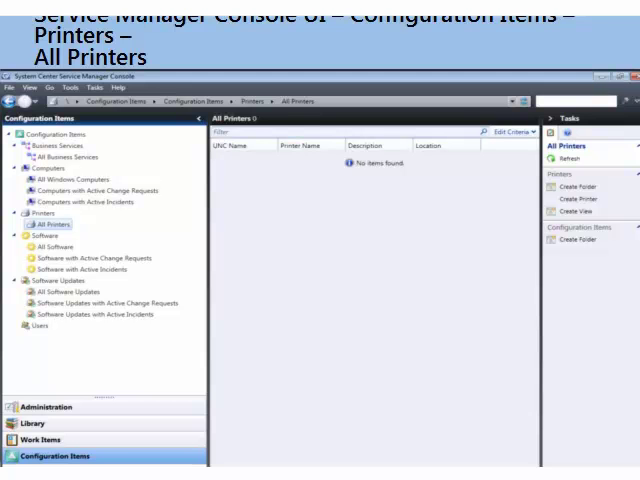
click(42, 236)
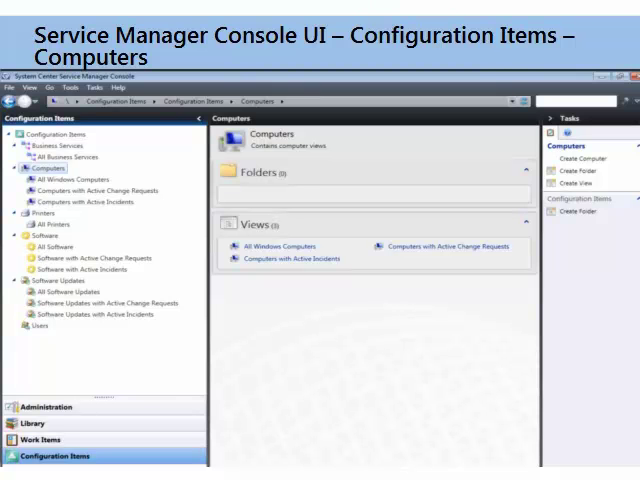
View the All Software list under Configuration Items
click(46, 246)
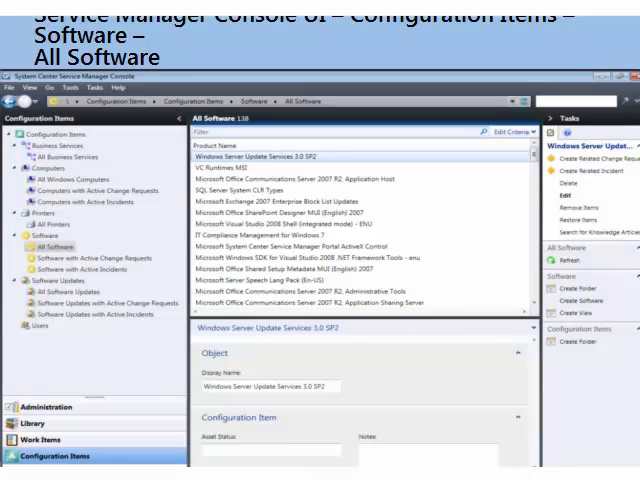
Review the All Software Updates list, then the Users list with one user's details
click(56, 280)
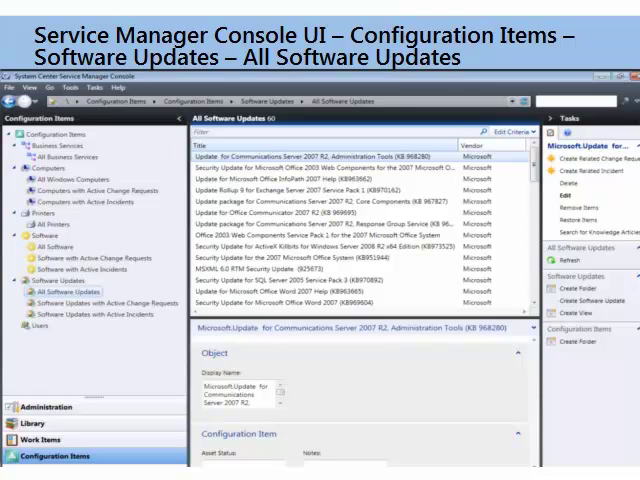
click(32, 328)
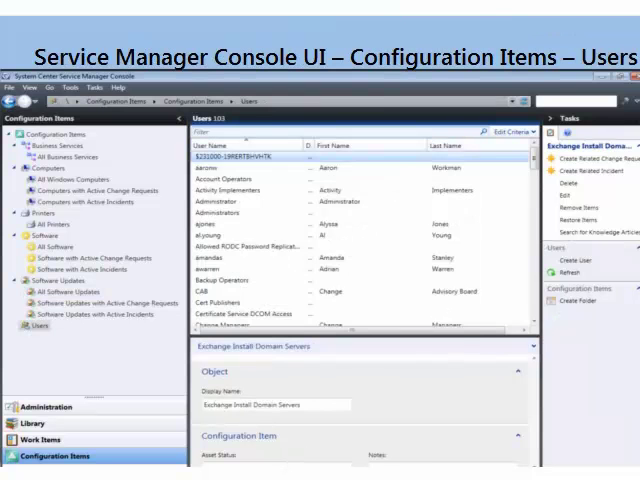